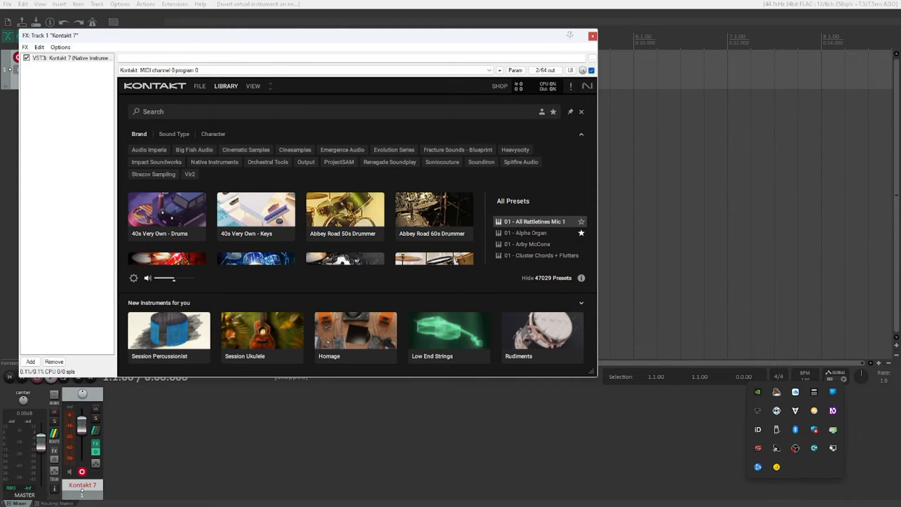
# Open Kontakt's File > Load browser on the Hybrid Keys instruments folder
pyautogui.click(199, 85)
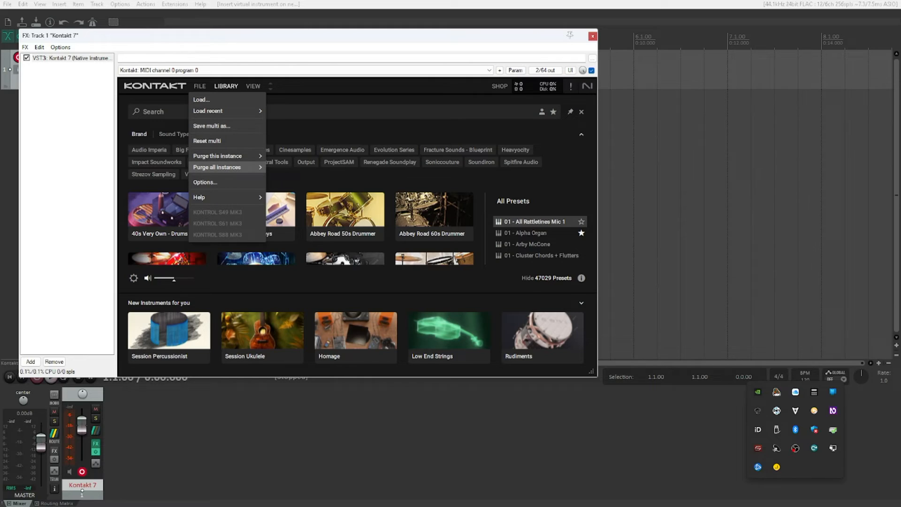
pyautogui.moveTo(199, 197)
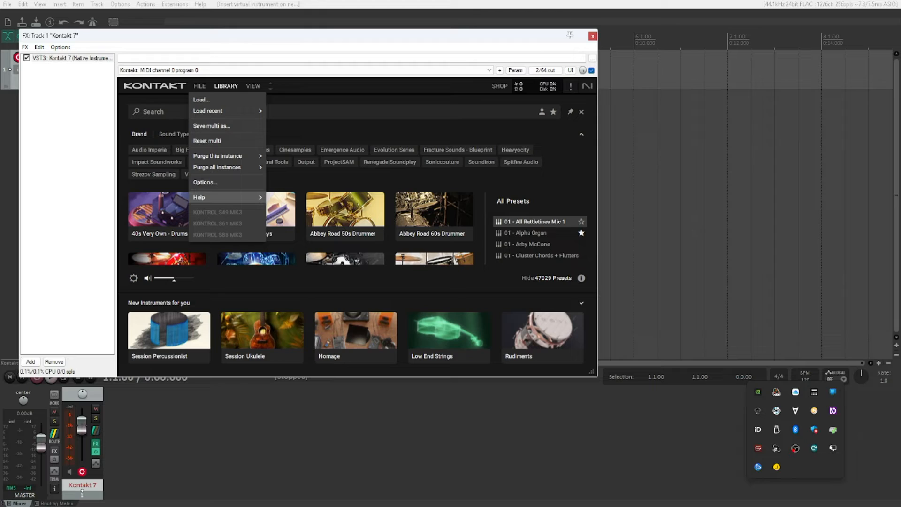
pyautogui.moveTo(201, 99)
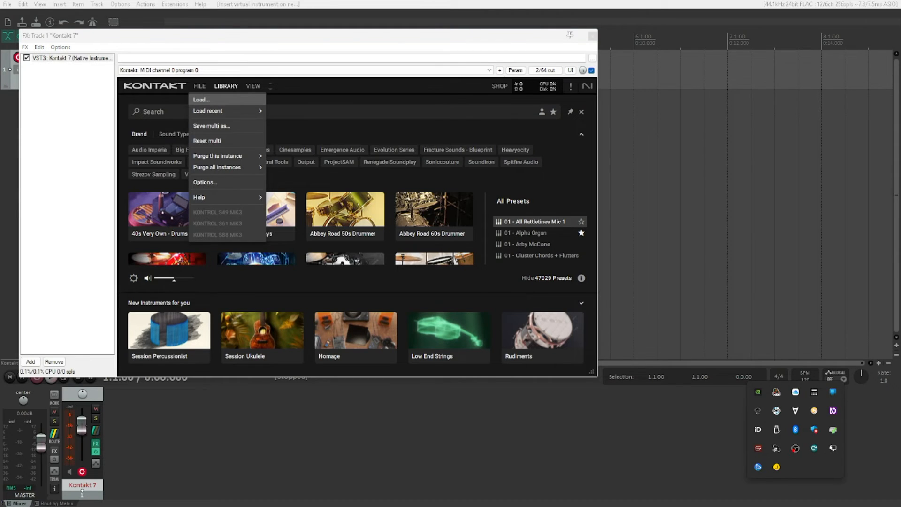
pyautogui.click(200, 100)
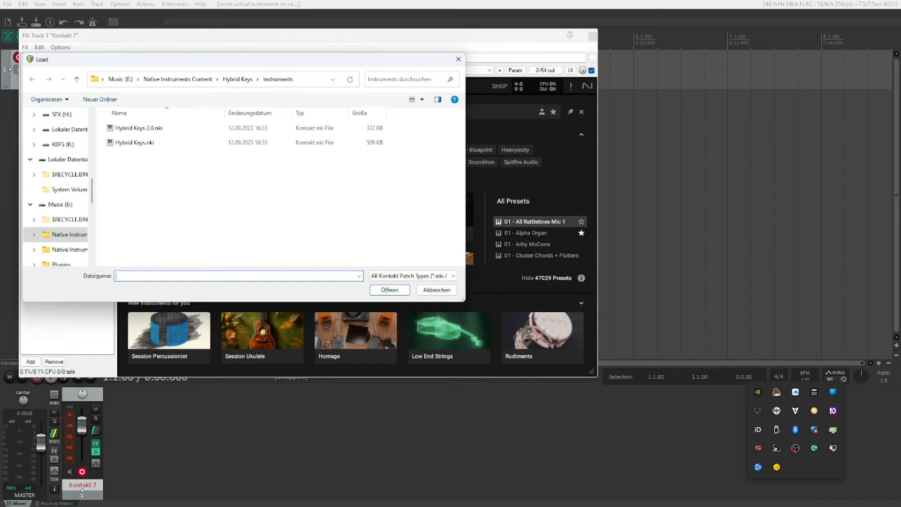
# Load Hybrid Keys 2.0.nki into Kontakt 7
pyautogui.doubleClick(138, 127)
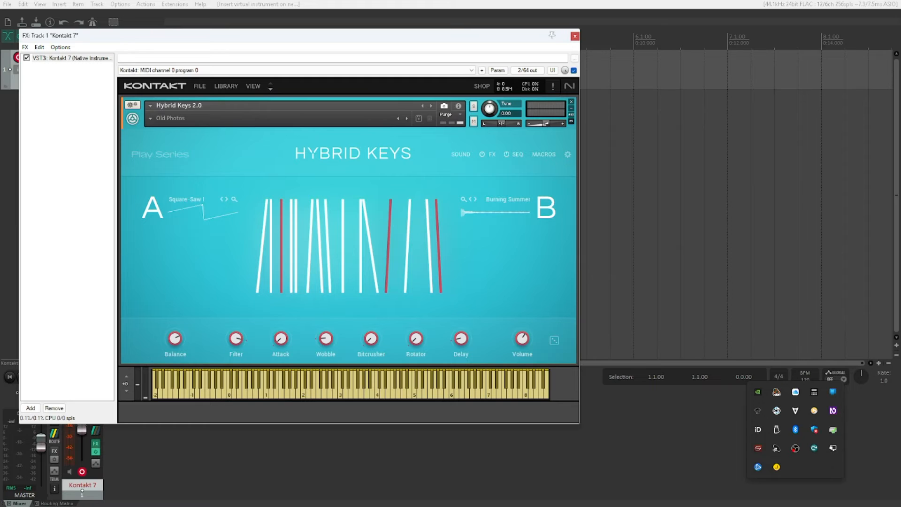
# Show the Synthy snapshot list for Hybrid Keys, with Old Photos still active
pyautogui.click(171, 118)
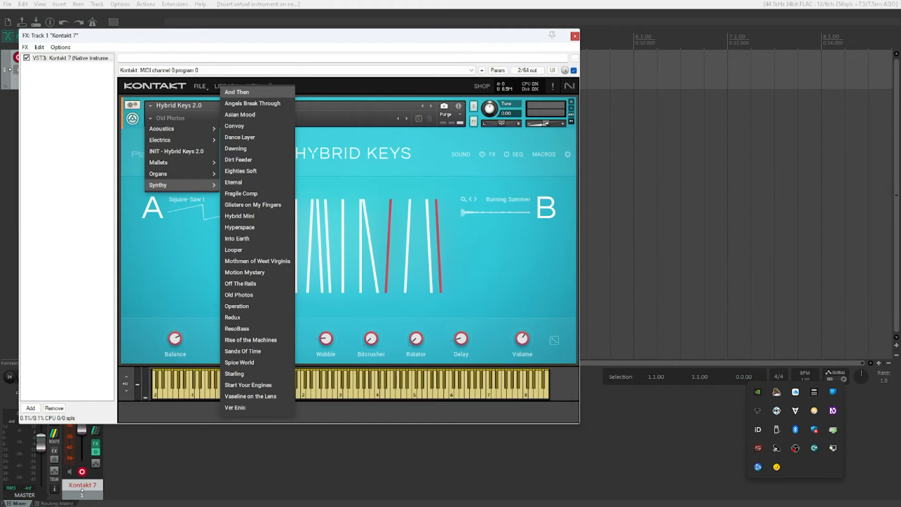
pyautogui.moveTo(256, 407)
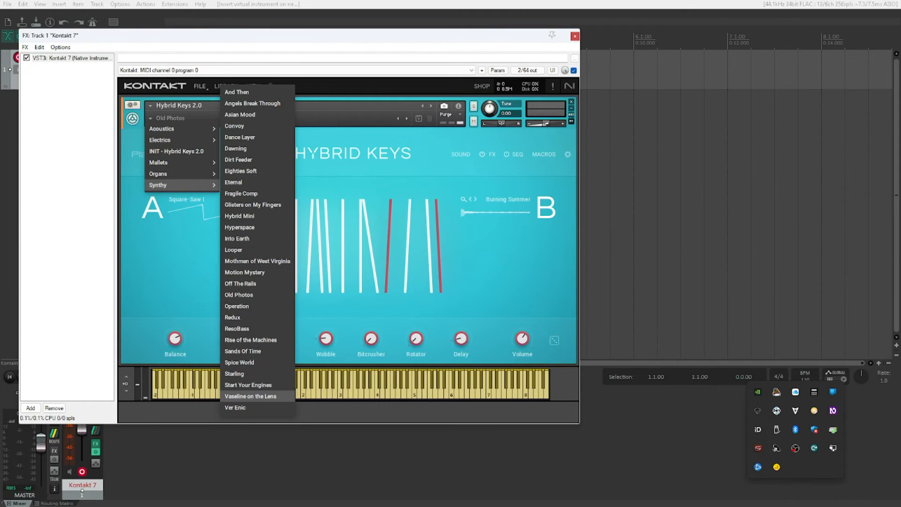
pyautogui.moveTo(239, 362)
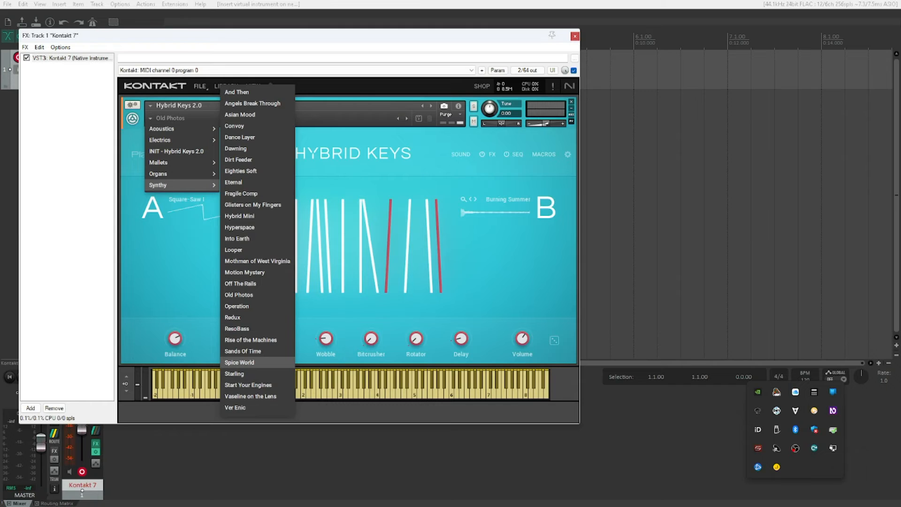
pyautogui.moveTo(237, 328)
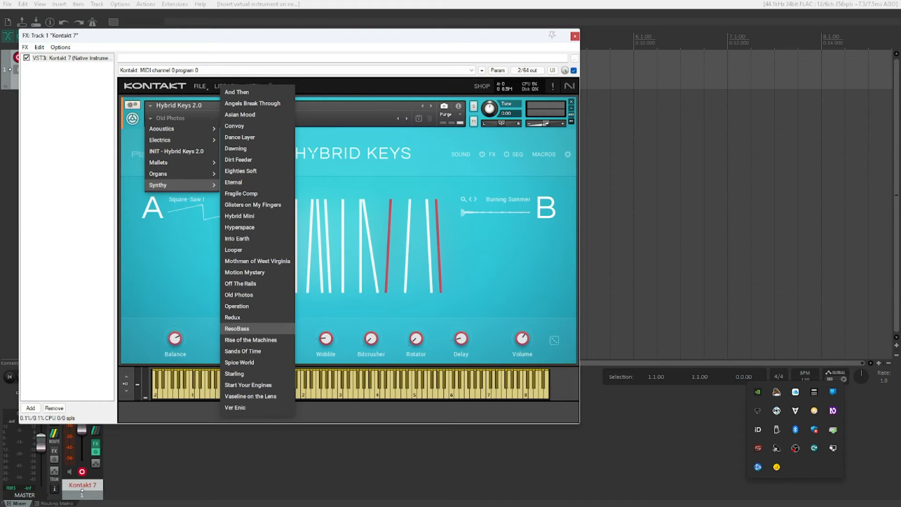
pyautogui.moveTo(236, 305)
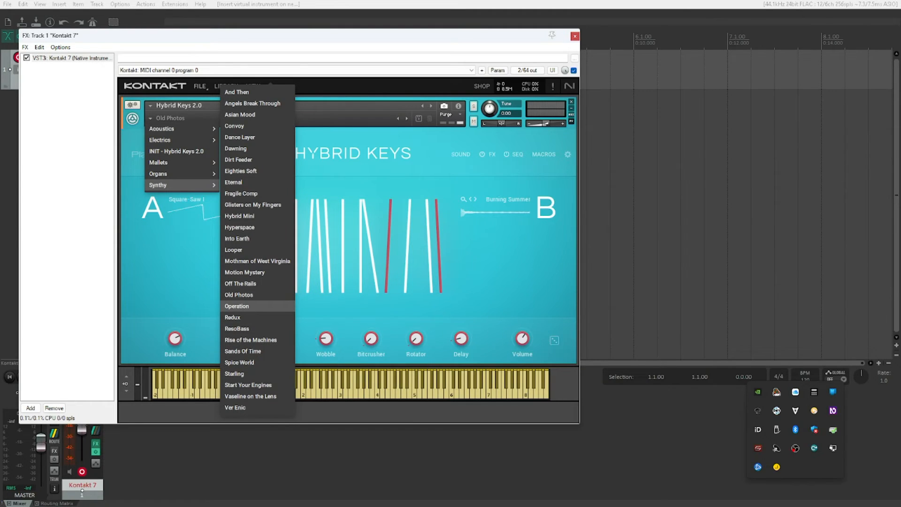
pyautogui.moveTo(238, 295)
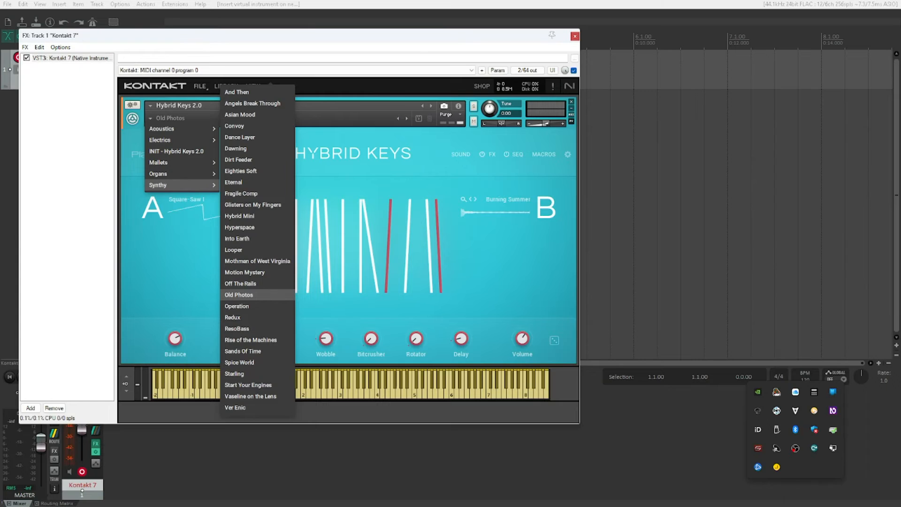
pyautogui.moveTo(240, 284)
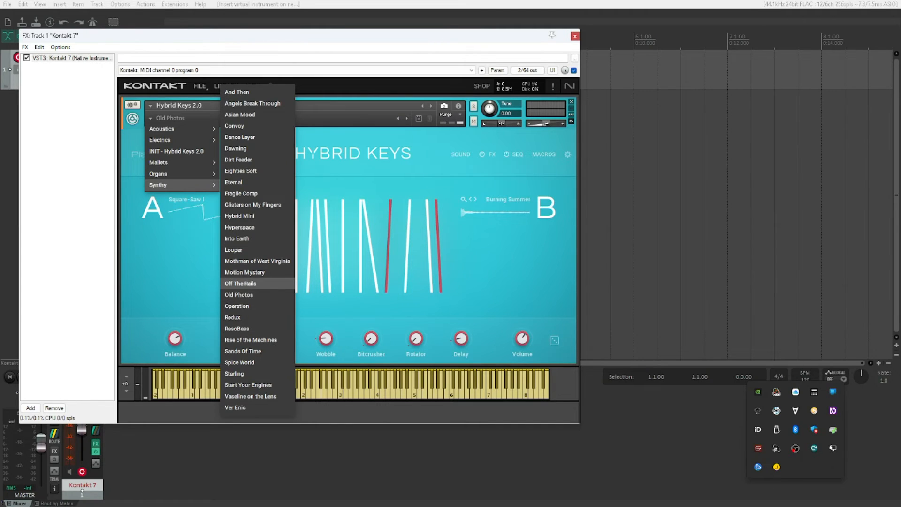
pyautogui.moveTo(256, 261)
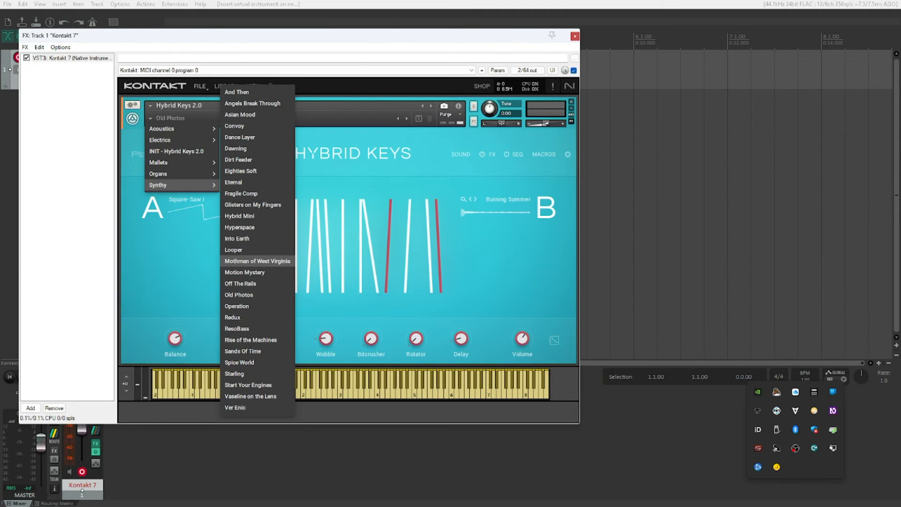
pyautogui.moveTo(239, 228)
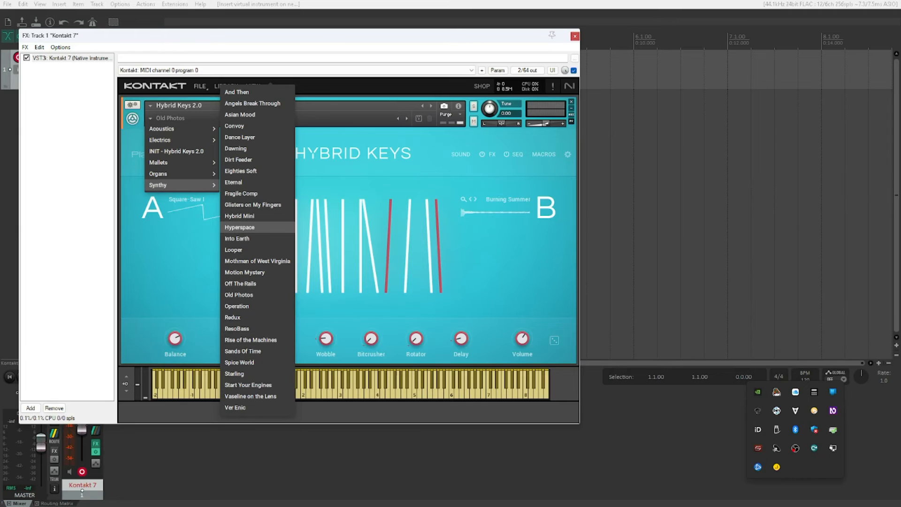
# Select the Hyperspace snapshot, then reopen the snapshot category list
pyautogui.click(239, 226)
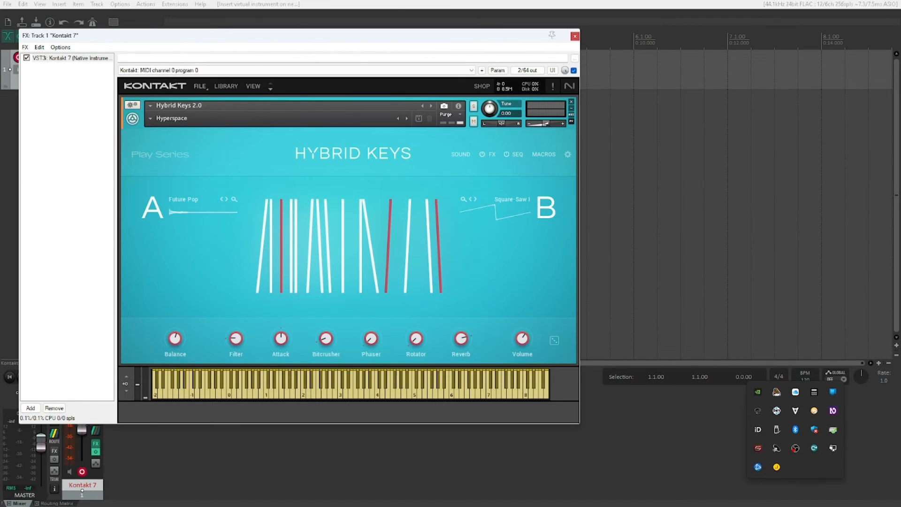
pyautogui.click(172, 118)
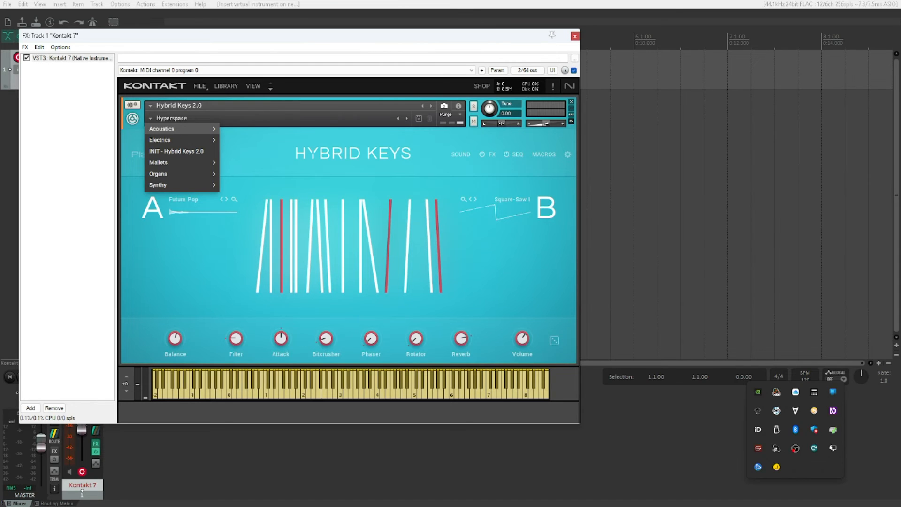
pyautogui.moveTo(180, 173)
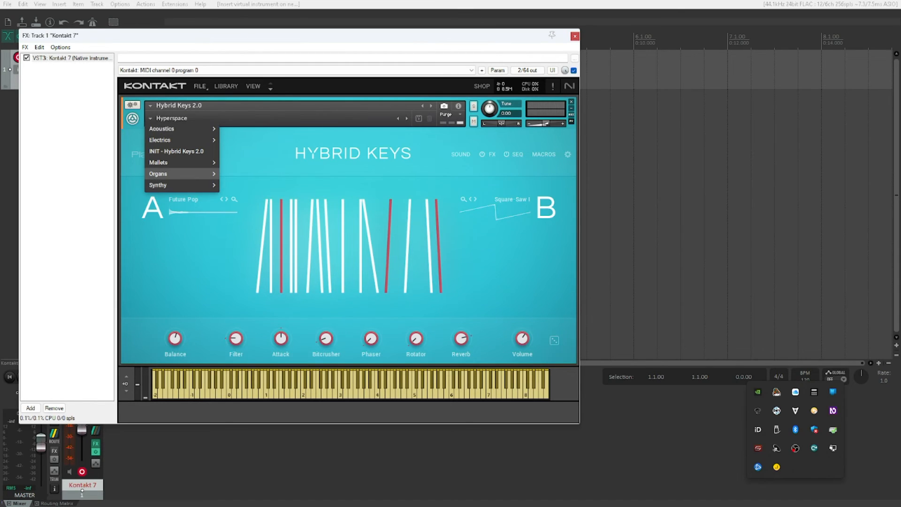
pyautogui.moveTo(180, 162)
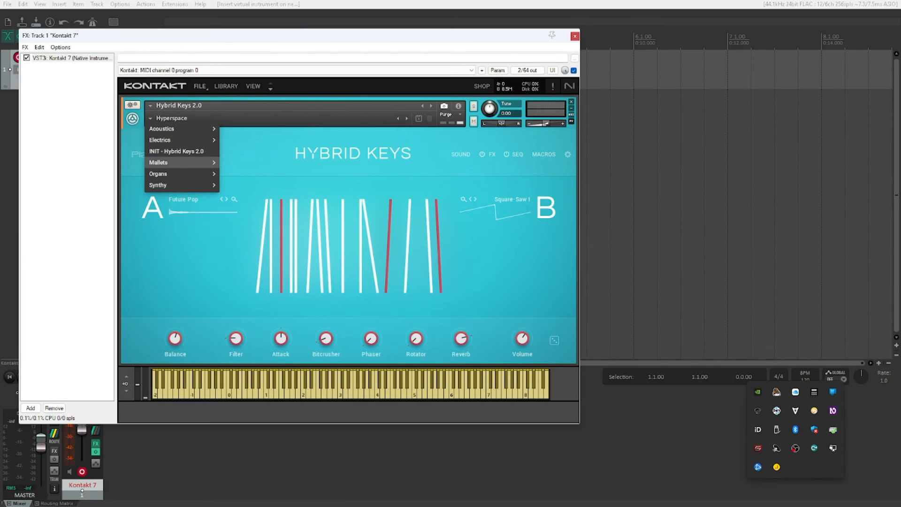
# Choose Magenta Discovery from the Mallets snapshot category
pyautogui.click(159, 162)
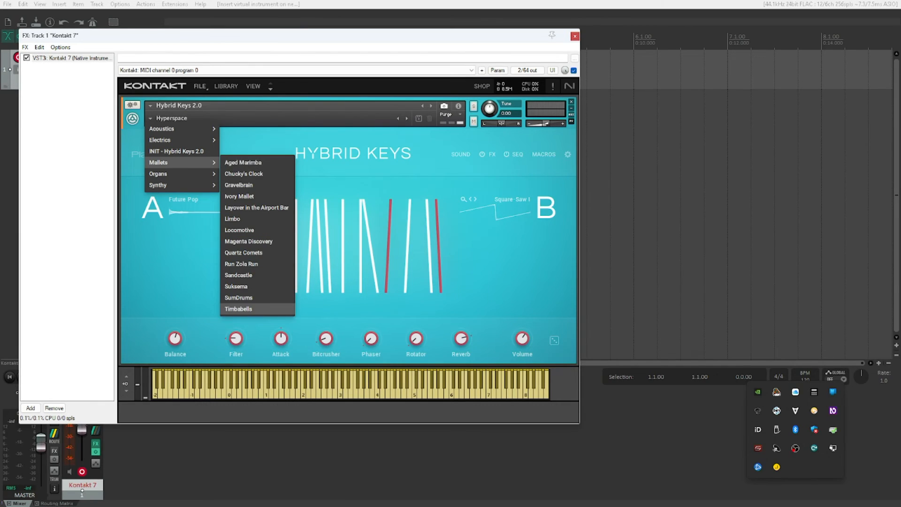
pyautogui.moveTo(238, 275)
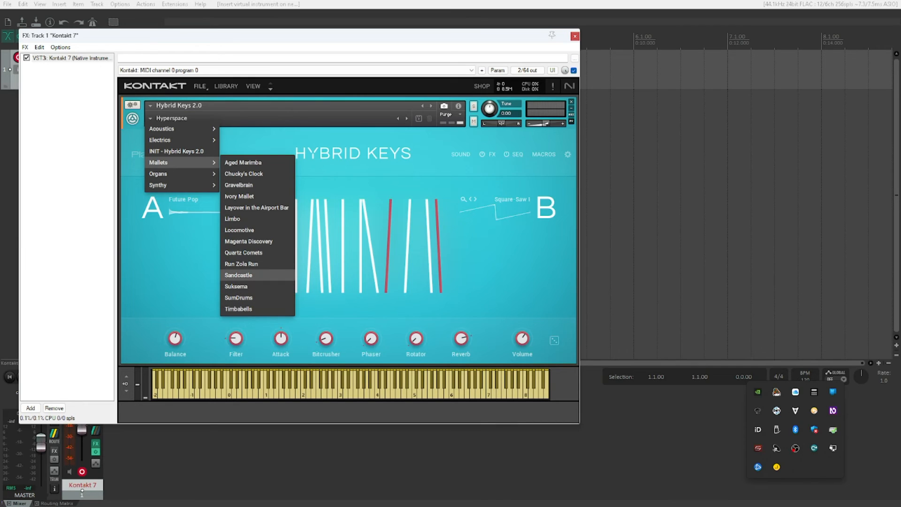
pyautogui.moveTo(248, 241)
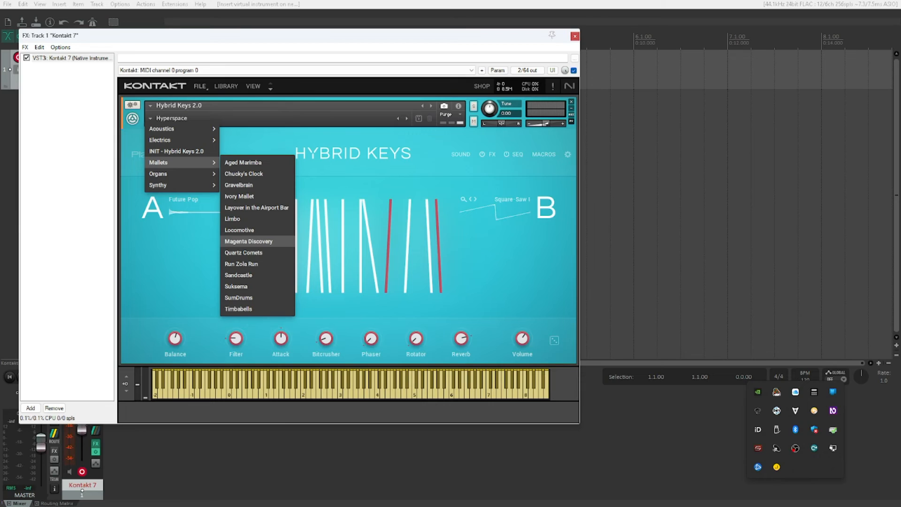
pyautogui.click(248, 240)
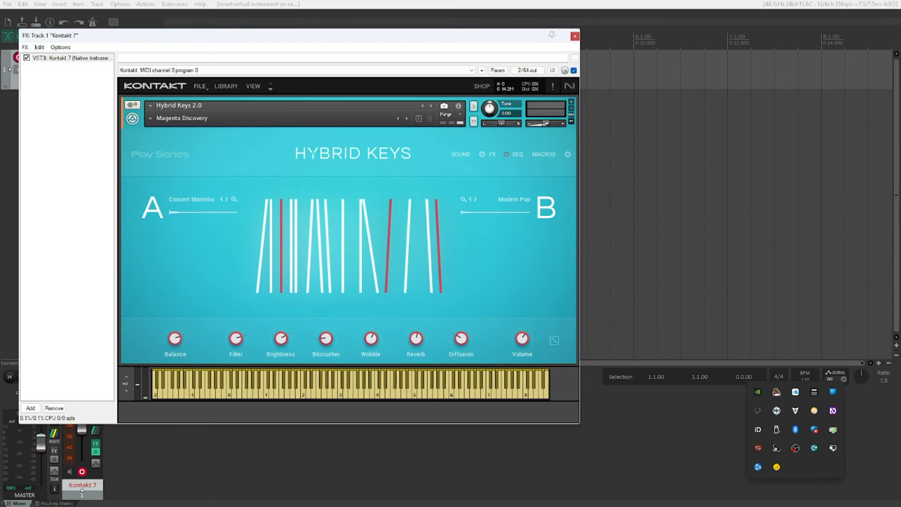